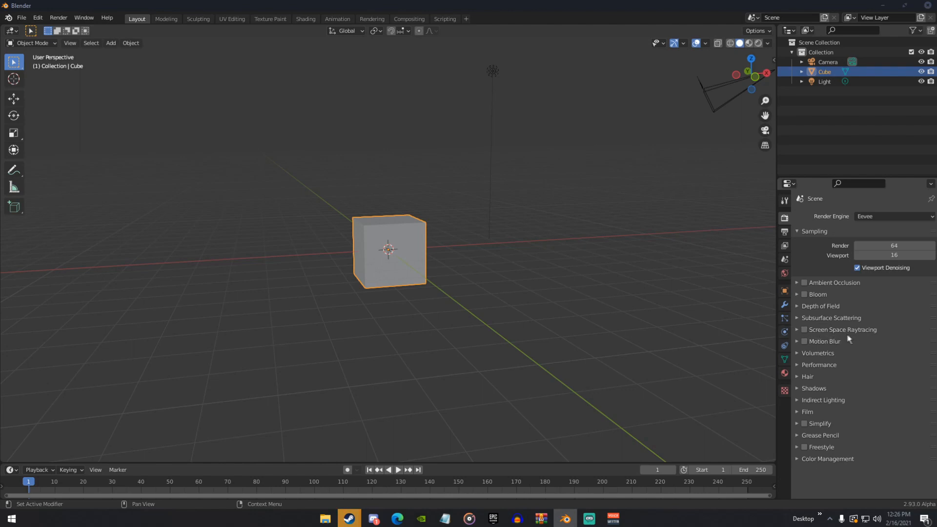
{"action": "mouse_move", "coordinate": [798, 333]}
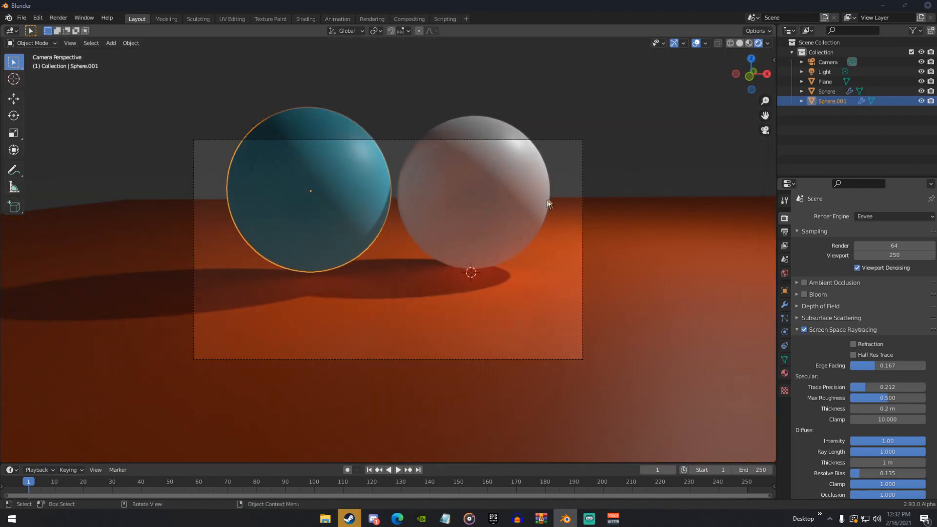
Render the camera view showing the glossy blue and frosted white spheres on the orange plane.
{"action": "key", "text": "F12"}
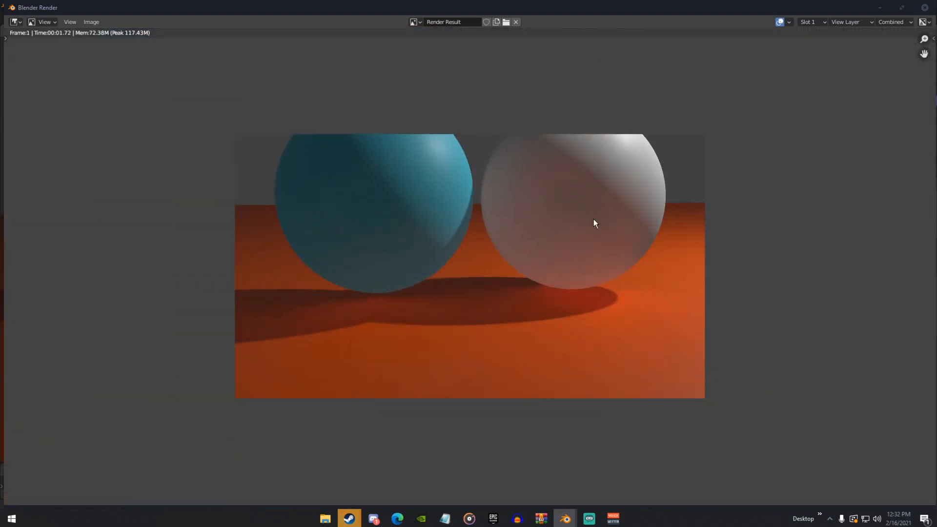